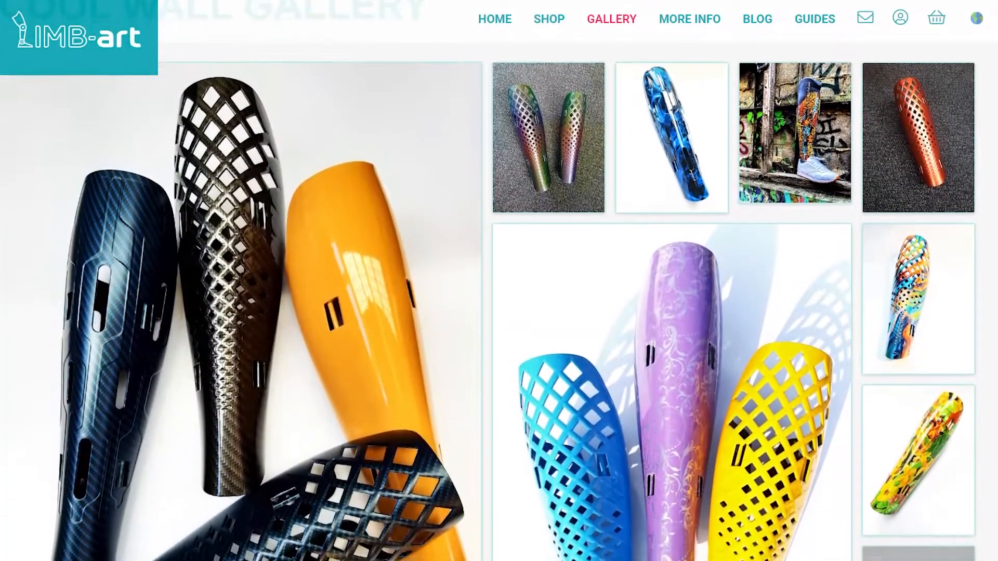
# Scroll down the LIMB-art gallery to see more prosthetic cover photos.
pyautogui.scroll(-3)
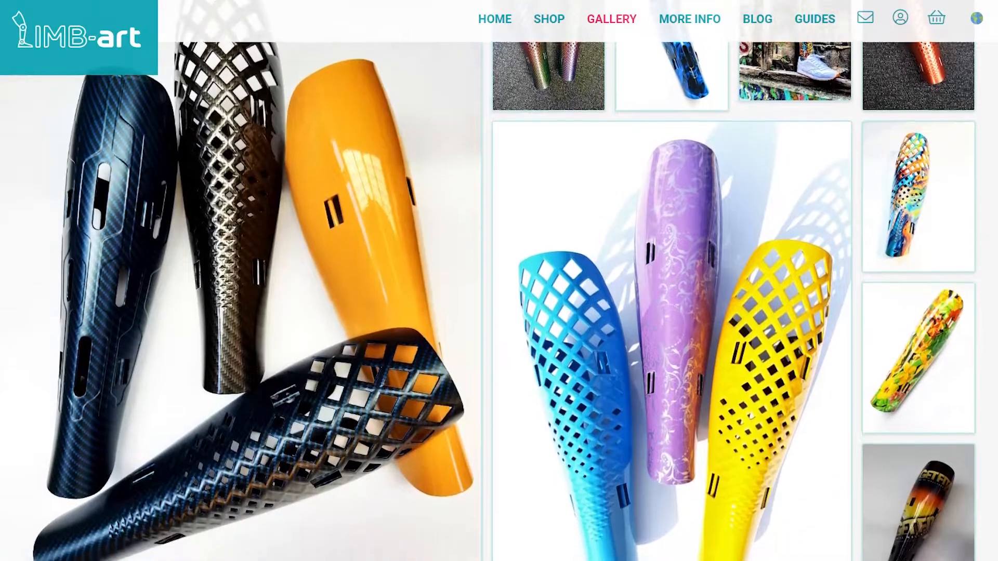
pyautogui.scroll(-3)
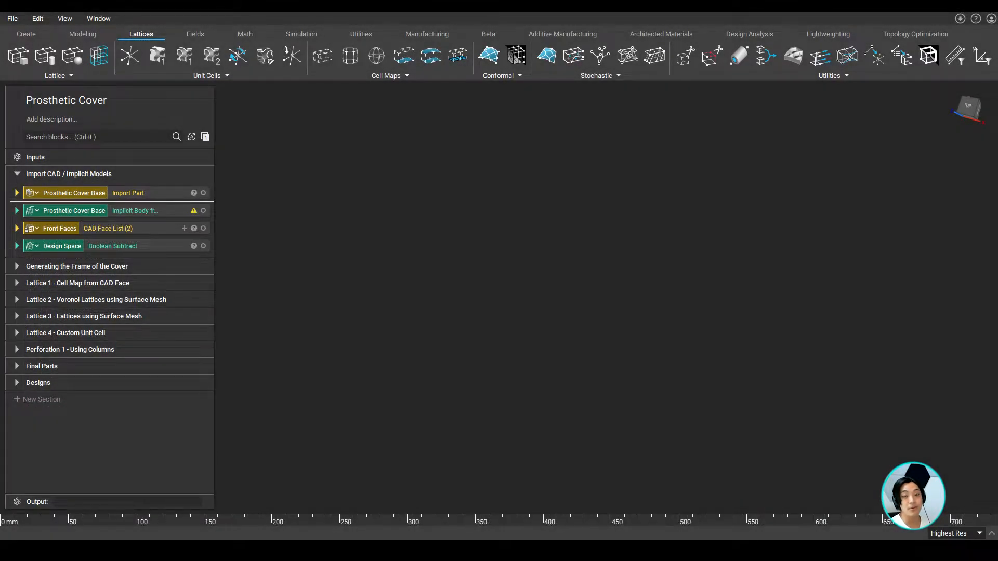
# Reveal the Boolean Intersect frame with 15 mm thickness, then the cell-map lattice steps.
pyautogui.click(202, 193)
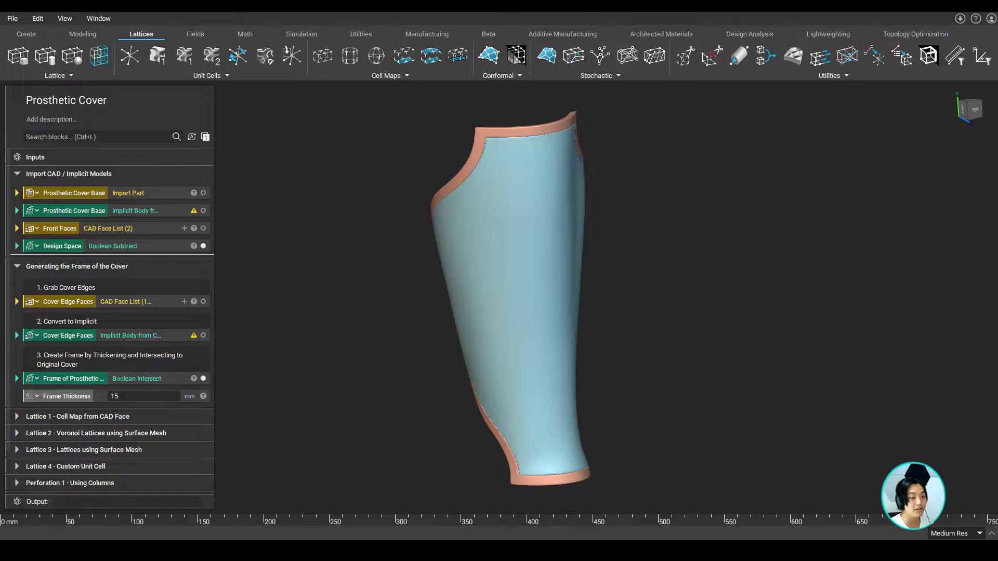
pyautogui.click(18, 174)
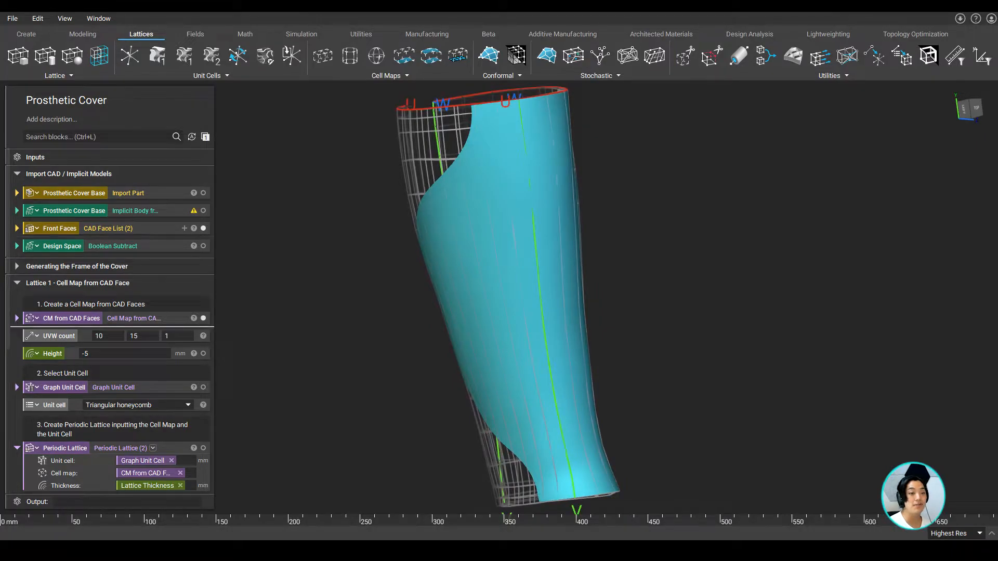
# Switch Lattice 1's Graph Unit Cell from Triangular honeycomb to Hexagonal honeycomb.
pyautogui.click(137, 404)
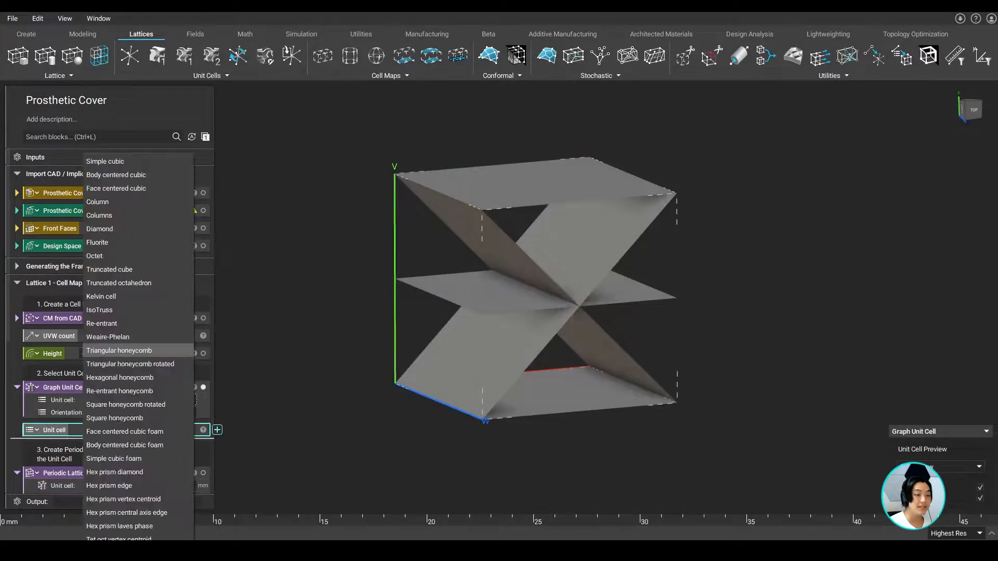
pyautogui.moveTo(94, 256)
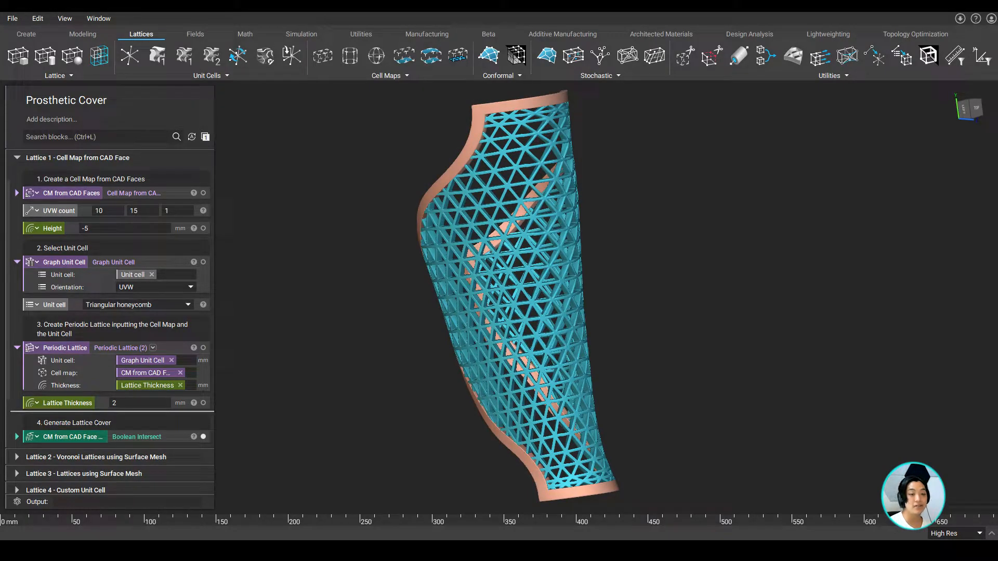
pyautogui.click(54, 305)
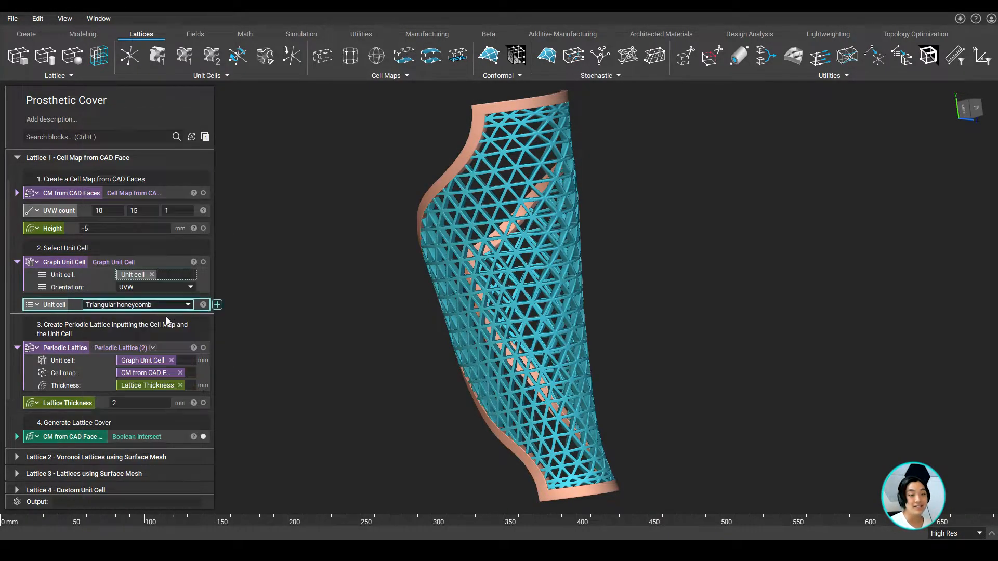
pyautogui.click(137, 305)
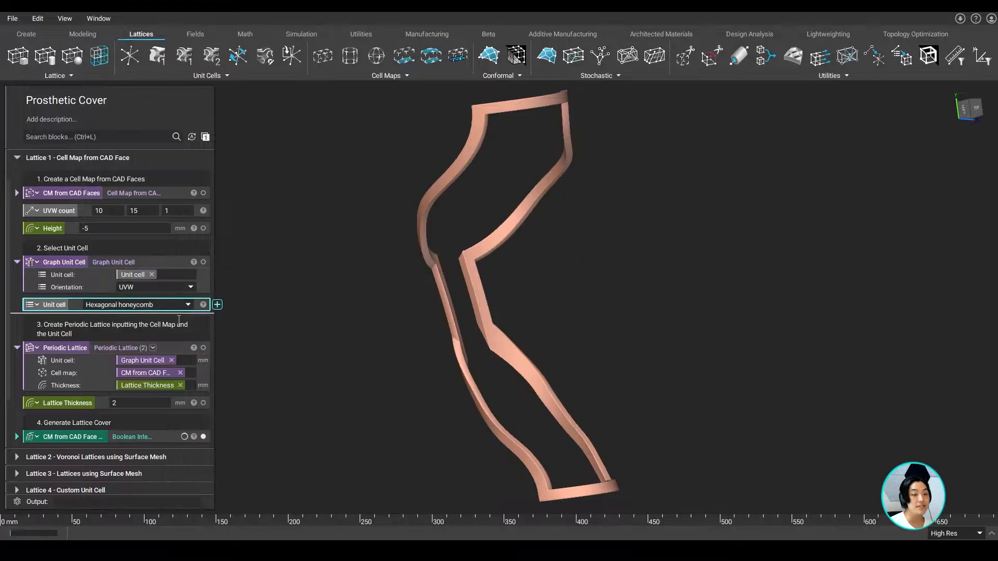
pyautogui.click(117, 304)
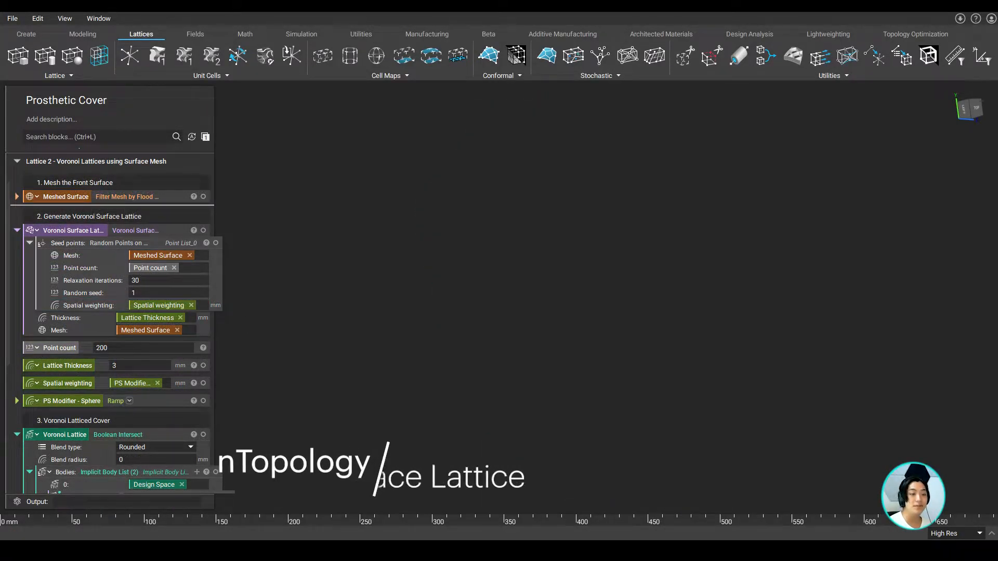
# Show the 200-cell Voronoi surface lattice and connect the sphere modifier to Spatial weighting.
pyautogui.click(203, 197)
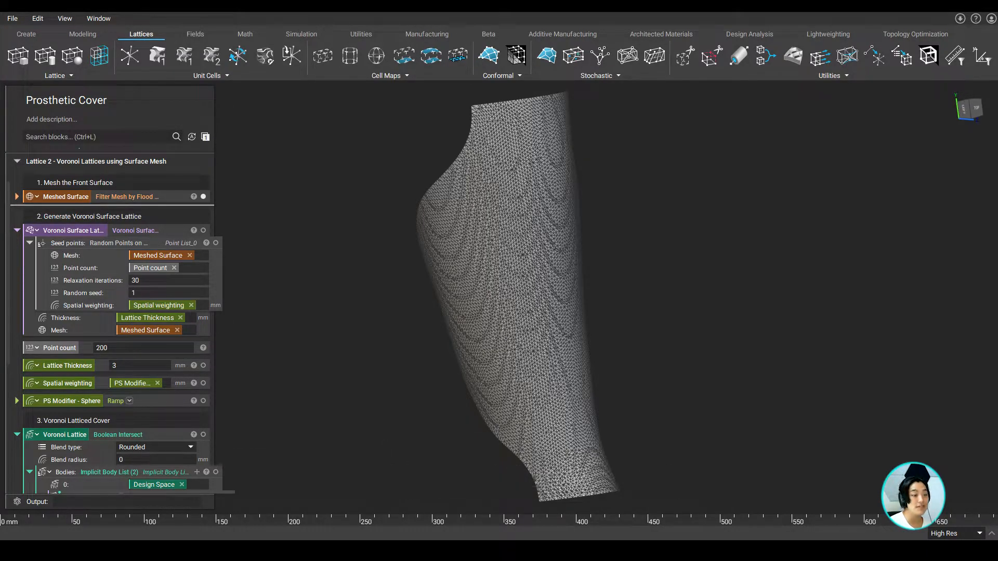
pyautogui.click(157, 383)
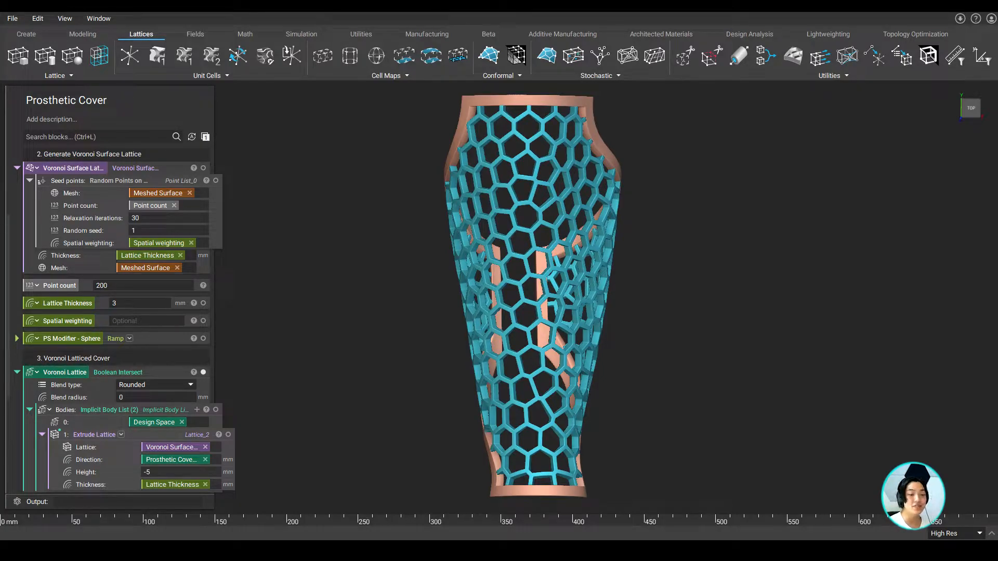
pyautogui.click(17, 338)
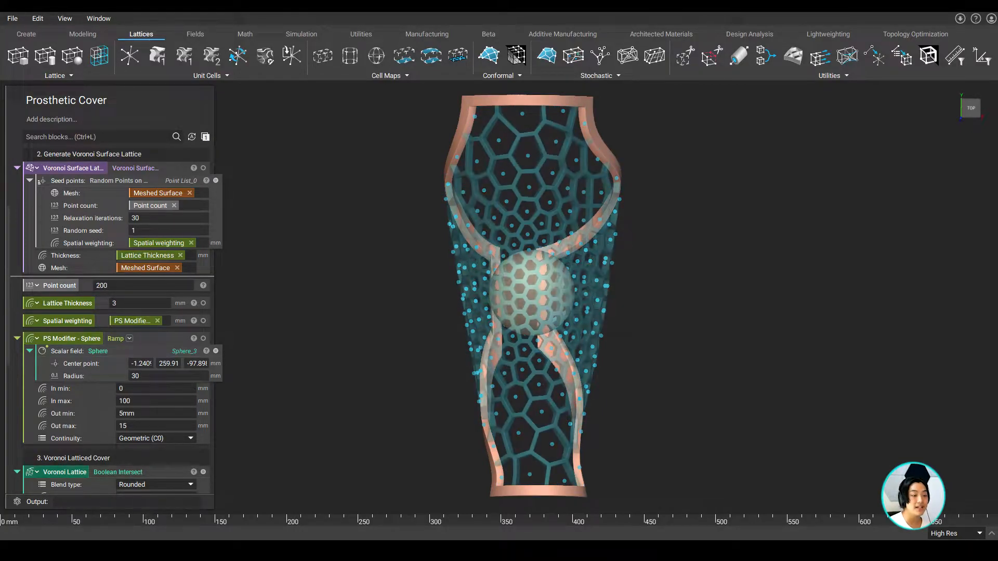
pyautogui.click(203, 472)
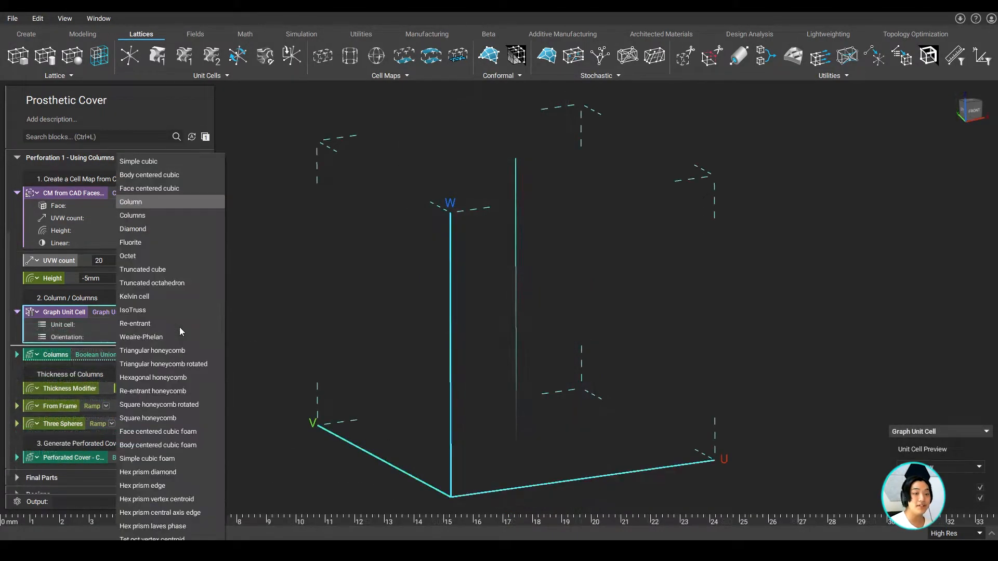
# Set Perforation 1's unit cell to Column and view the Boolean Subtract perforated cover.
pyautogui.click(133, 216)
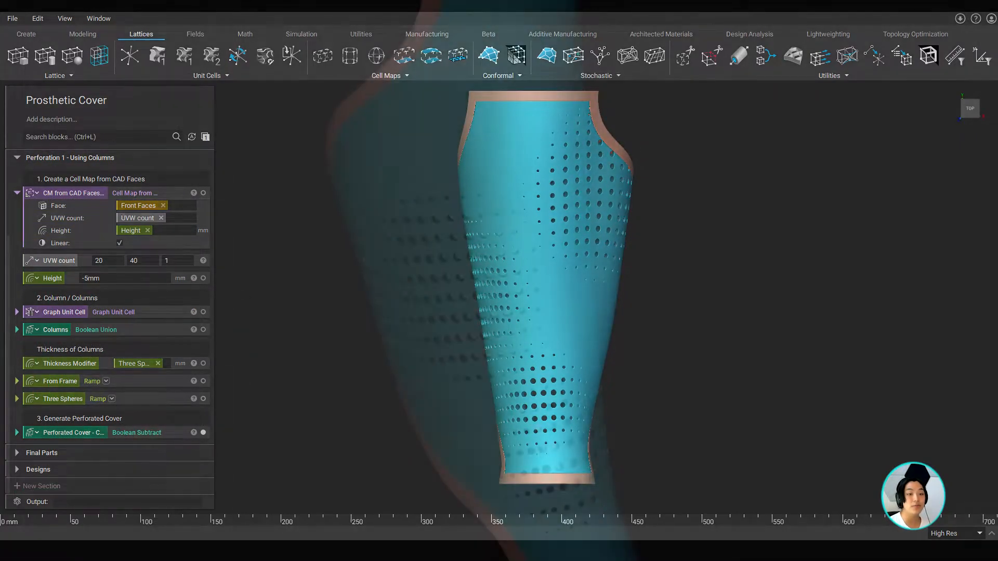
pyautogui.click(25, 33)
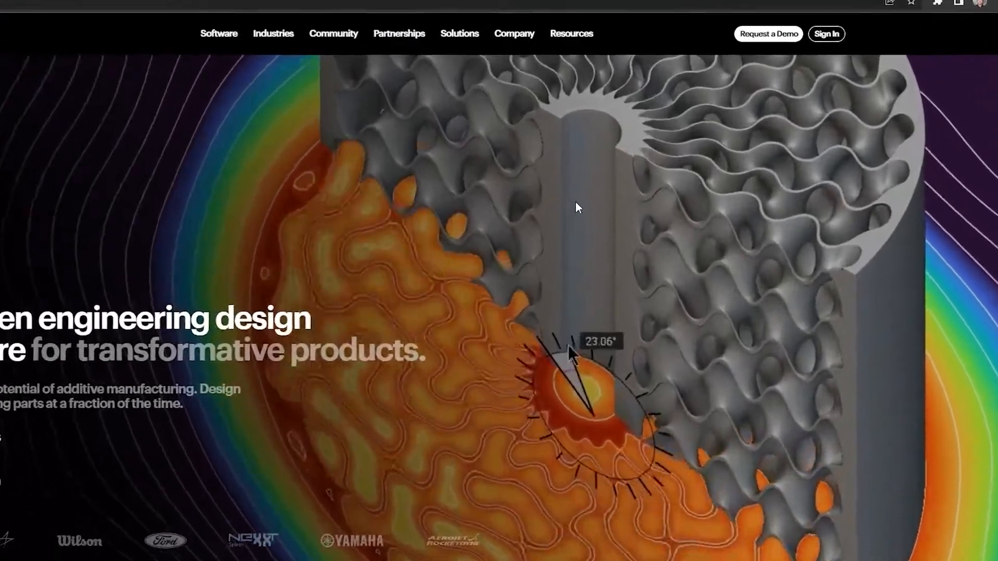
# Navigate Resources > Videos to the Cold Plates video and reach 'Download the Files'.
pyautogui.click(767, 33)
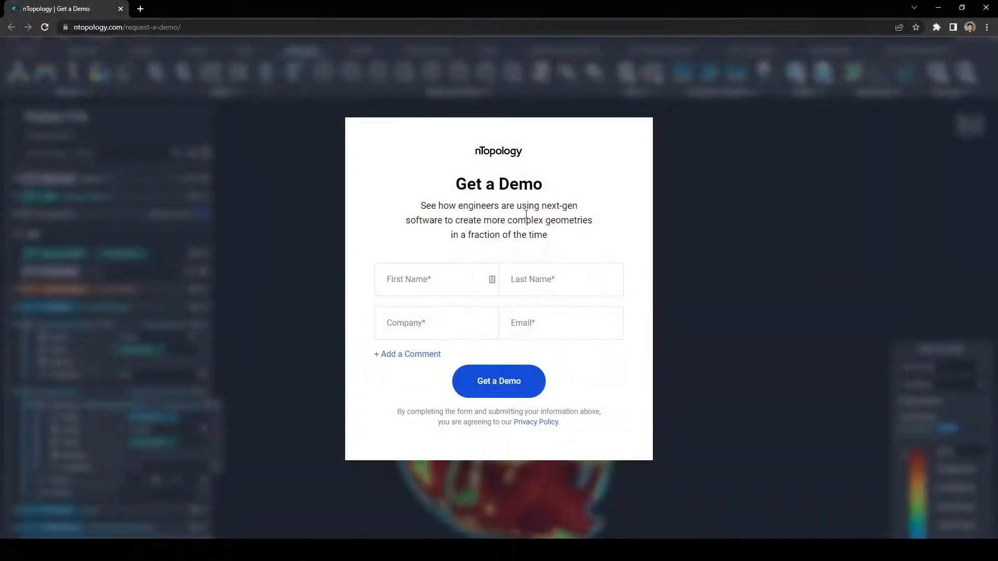
pyautogui.moveTo(631, 370)
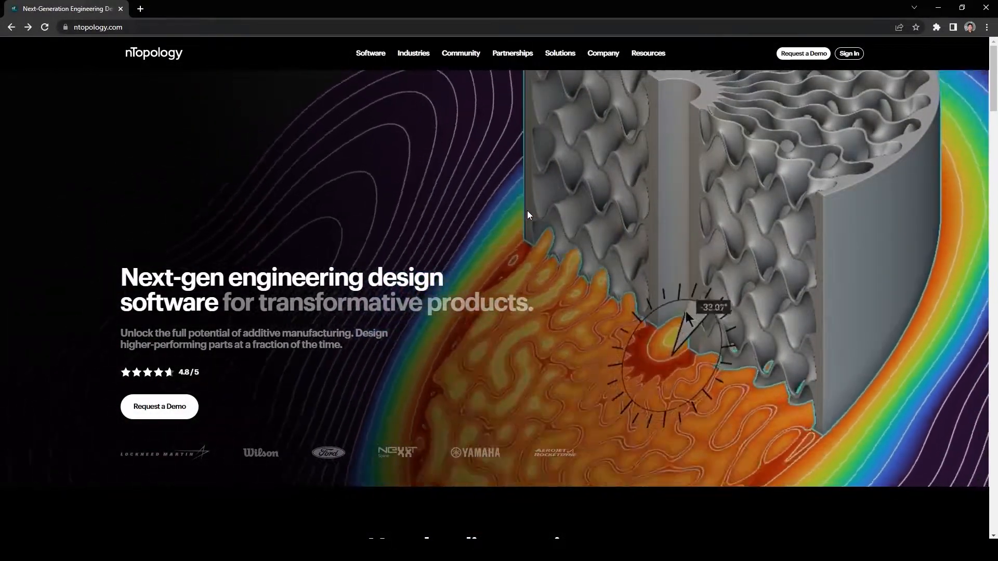
pyautogui.click(647, 53)
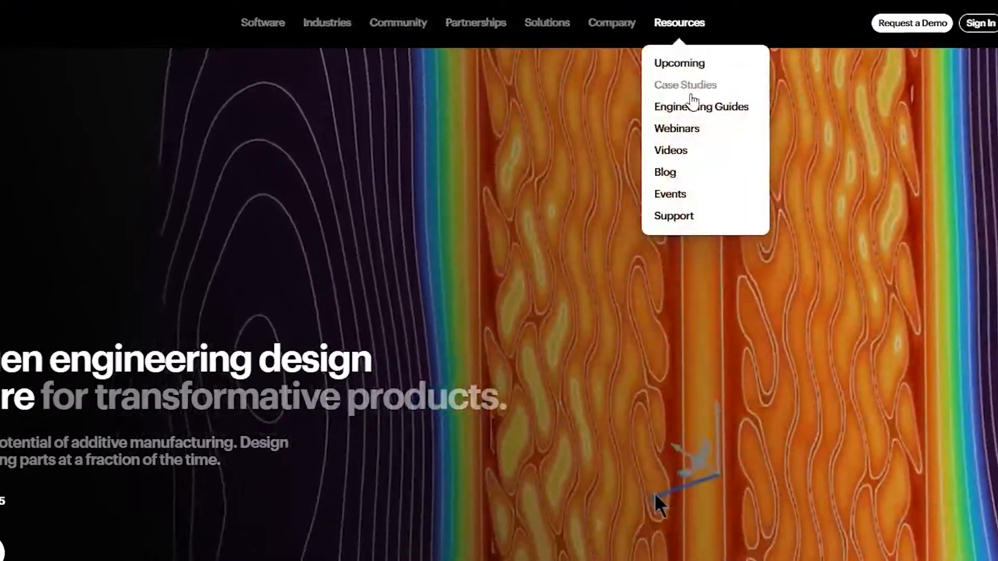
pyautogui.click(670, 149)
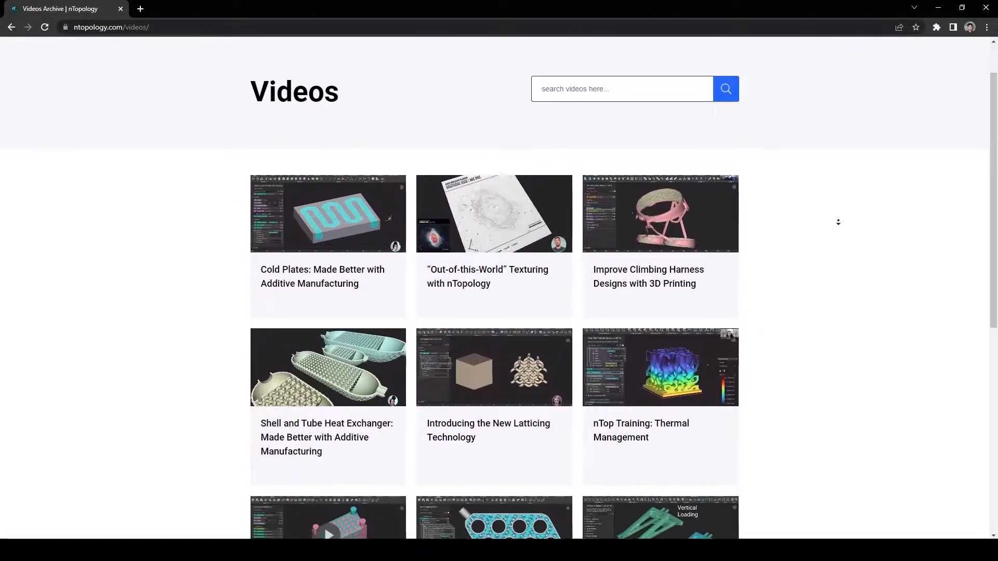
pyautogui.click(327, 214)
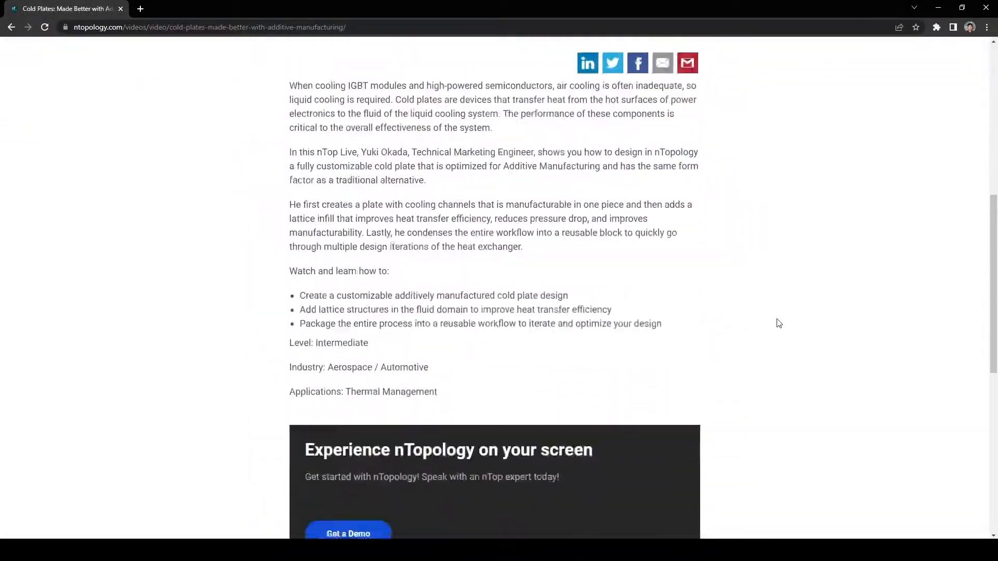
pyautogui.scroll(-3)
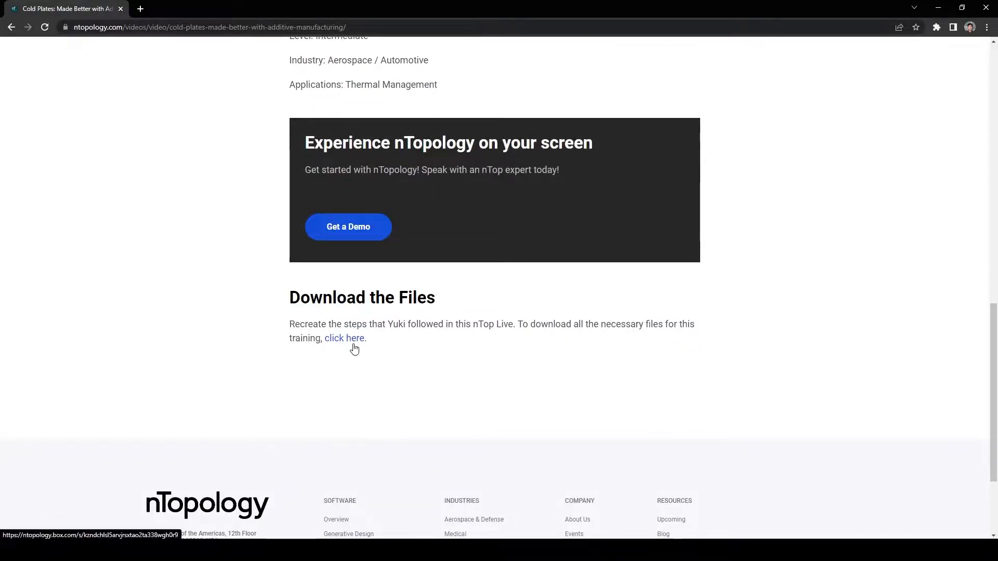